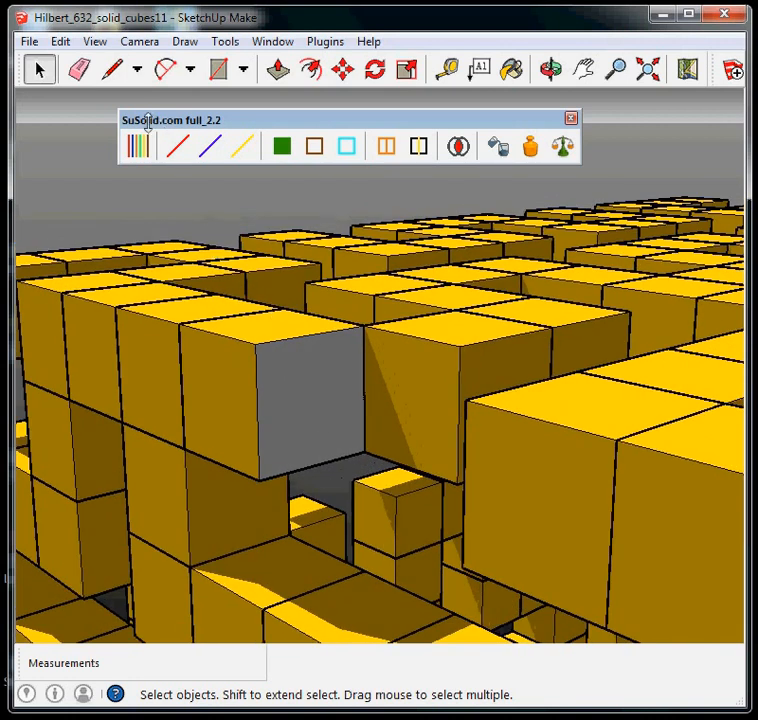
Run SuSolid Analyse on the Hilbert cube, finding 632 solids and 120 reversed-face edges
left_click(137, 146)
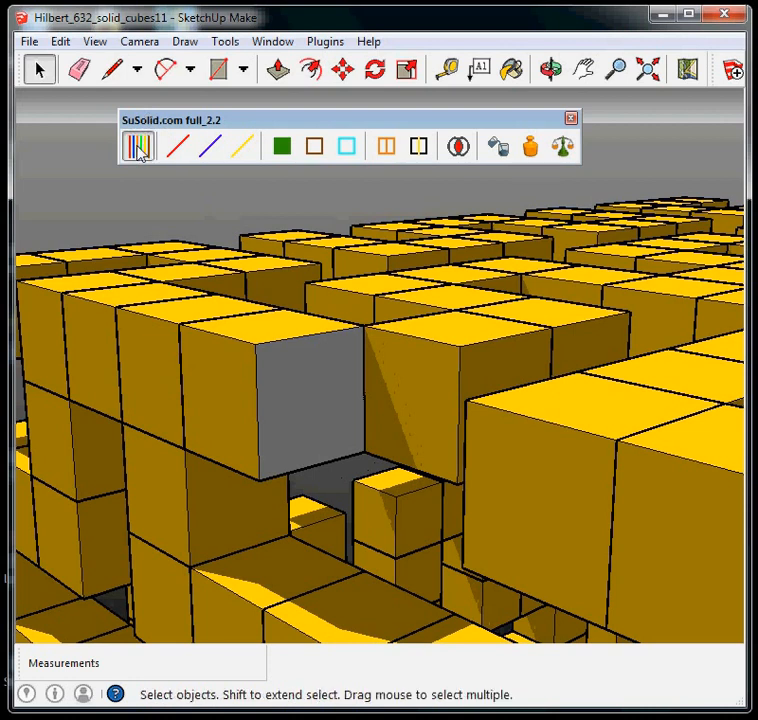
left_click(137, 147)
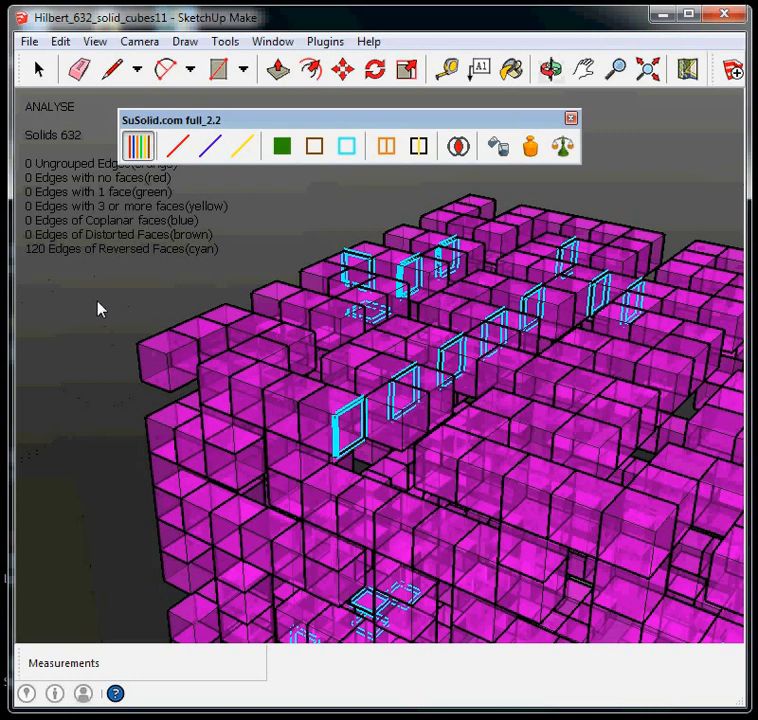
mouse_move(88, 320)
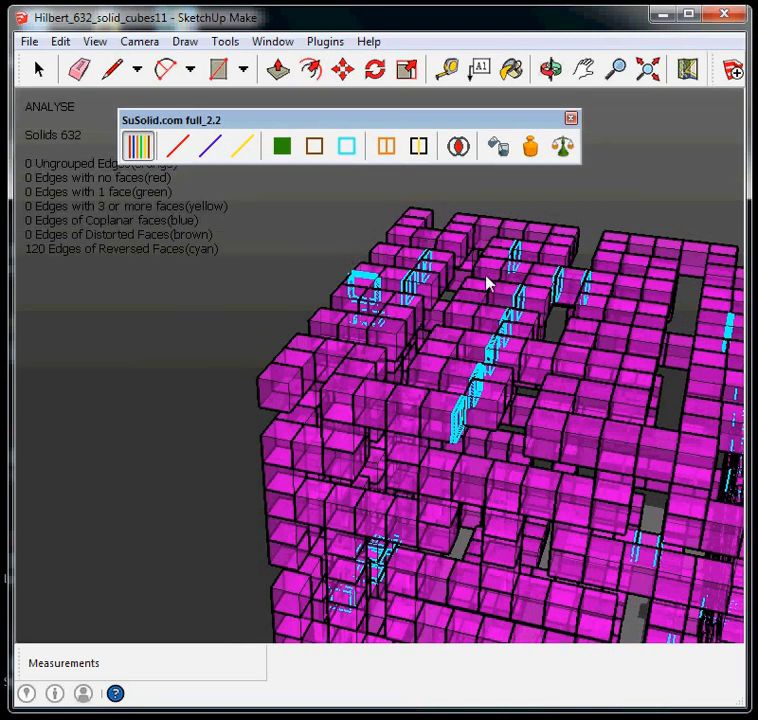
mouse_move(474, 196)
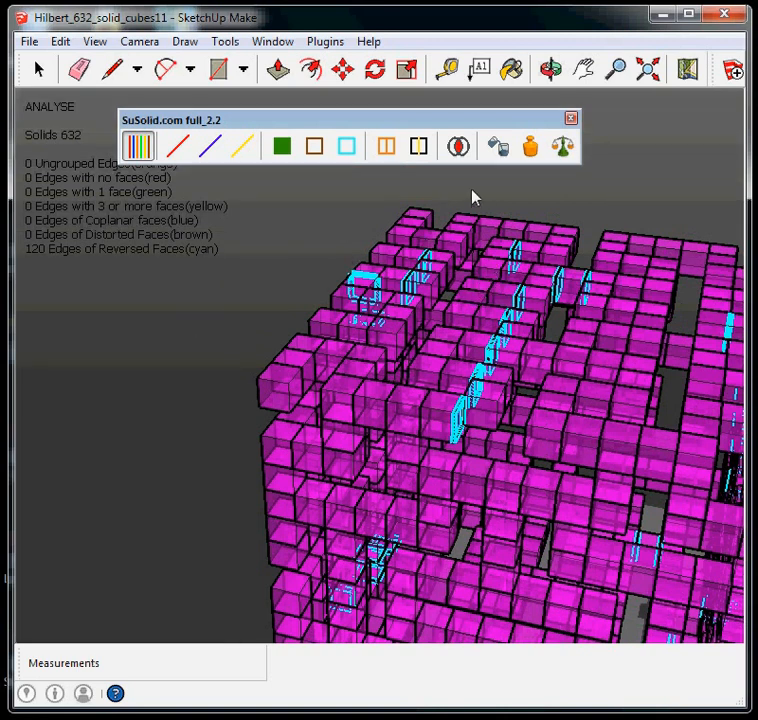
mouse_move(475, 243)
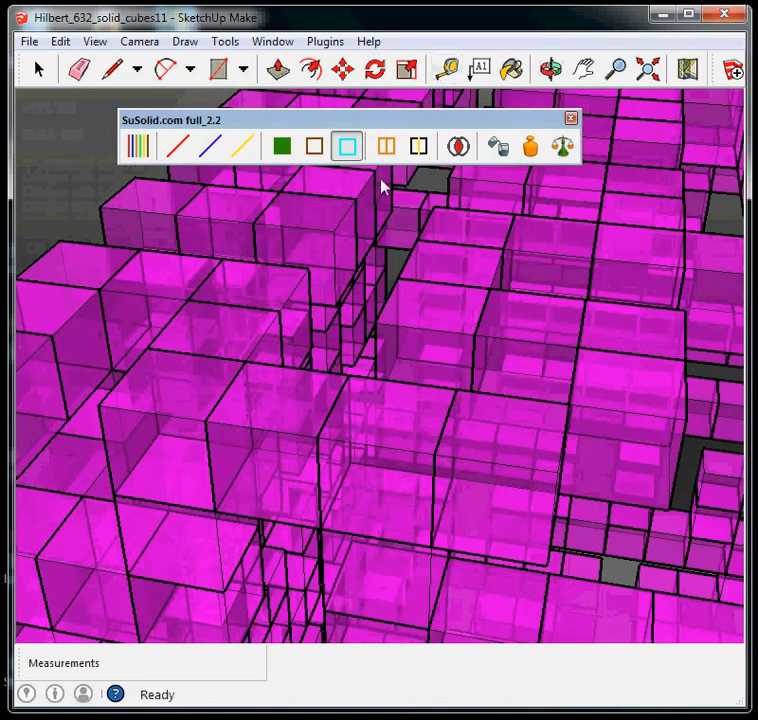
Apply the SuSolid reverse-faces fix to clear the cyan-marked edges
left_click(346, 146)
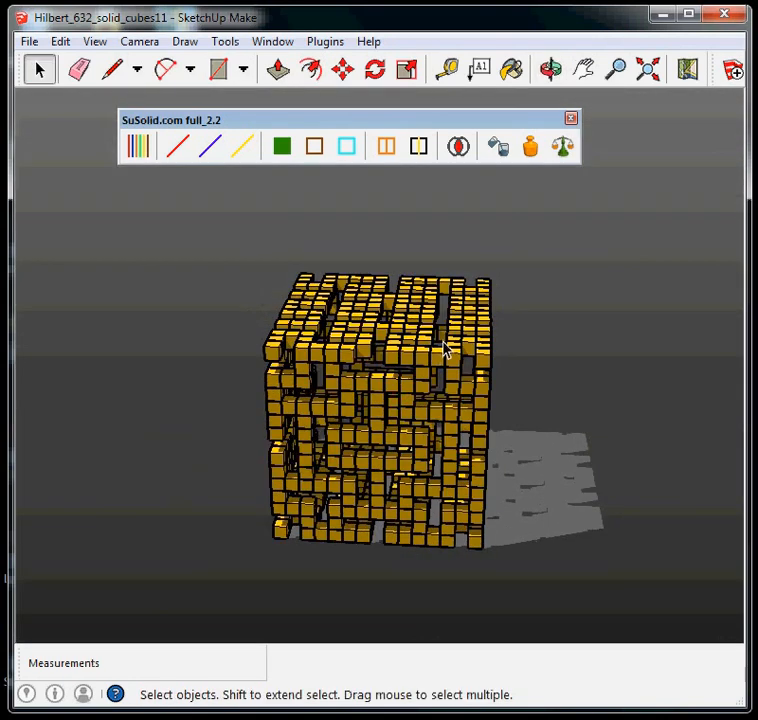
Show the whole yellow Hilbert cube and select the Orbit tool
left_click(547, 69)
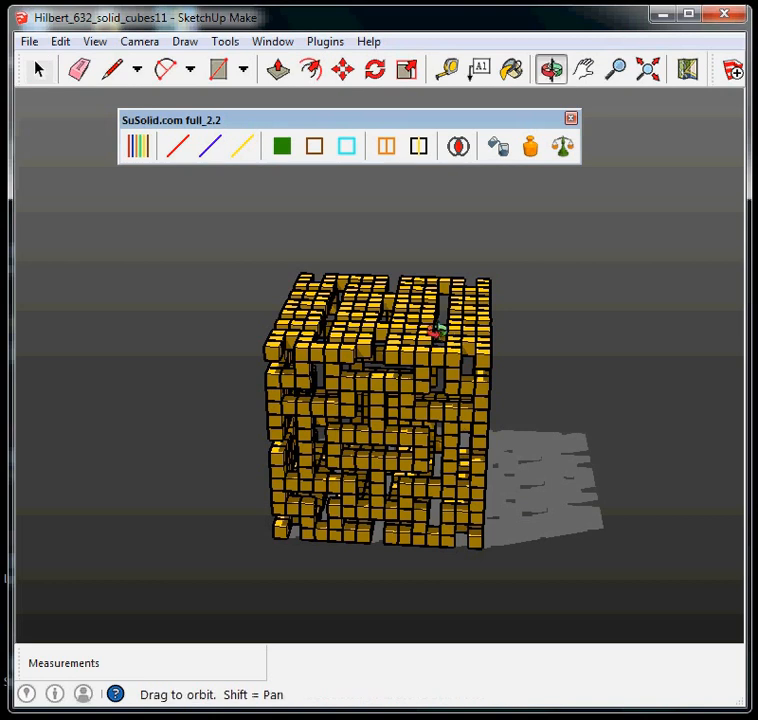